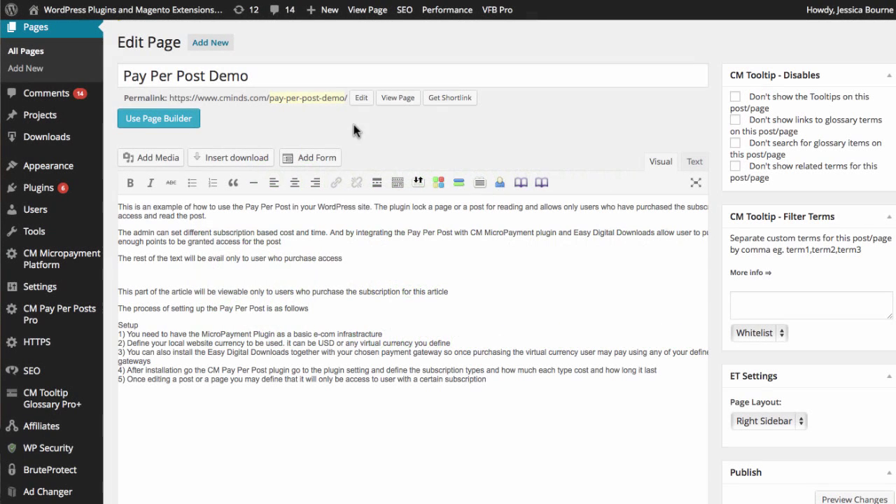
pyautogui.moveTo(376, 185)
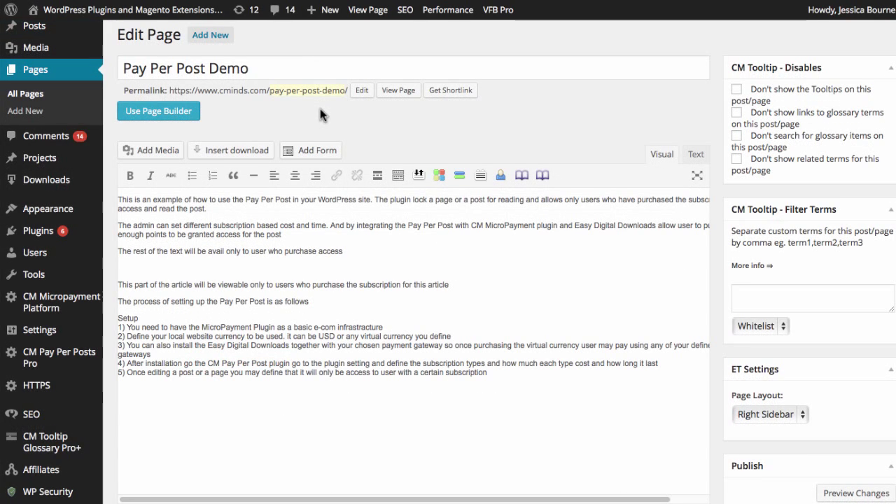
# Step: Scroll to the CM Pay Per Posts box and open the Basic Price pricing group dropdown
pyautogui.scroll(-3)
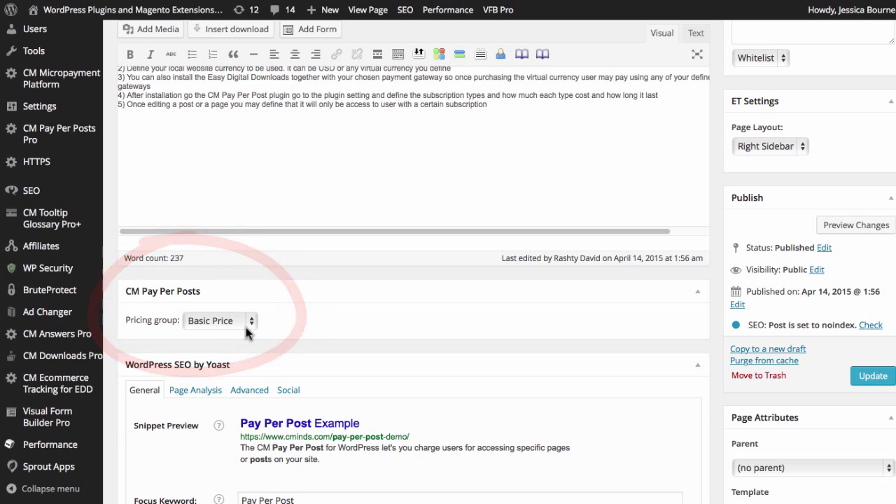
pyautogui.click(220, 321)
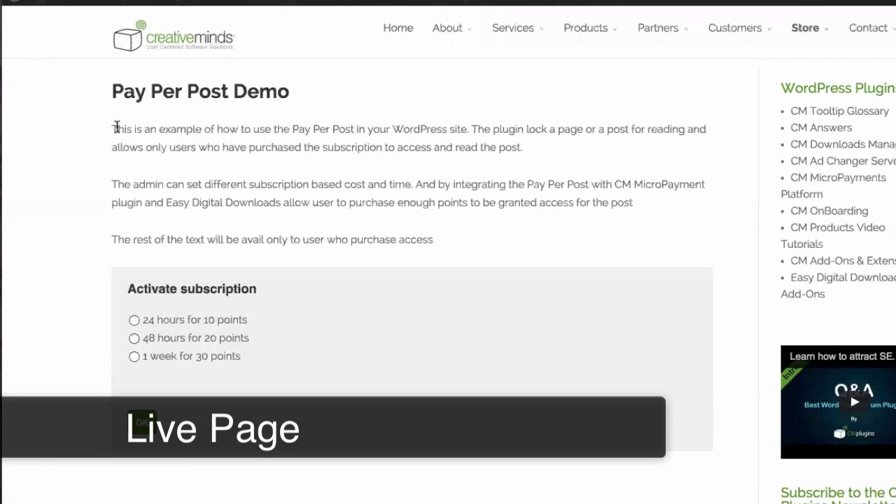
# Step: Choose '24 hours for 10 points' on the live demo page and confirm activation
pyautogui.click(134, 320)
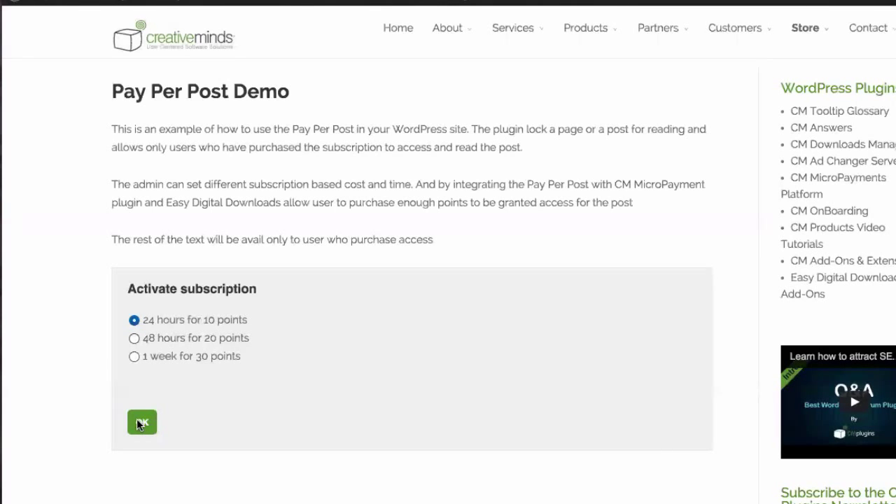
pyautogui.click(141, 422)
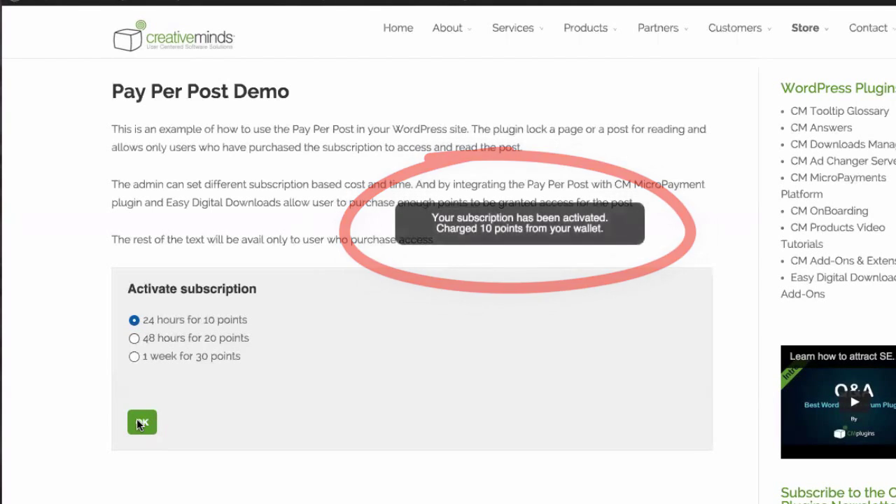
pyautogui.click(142, 422)
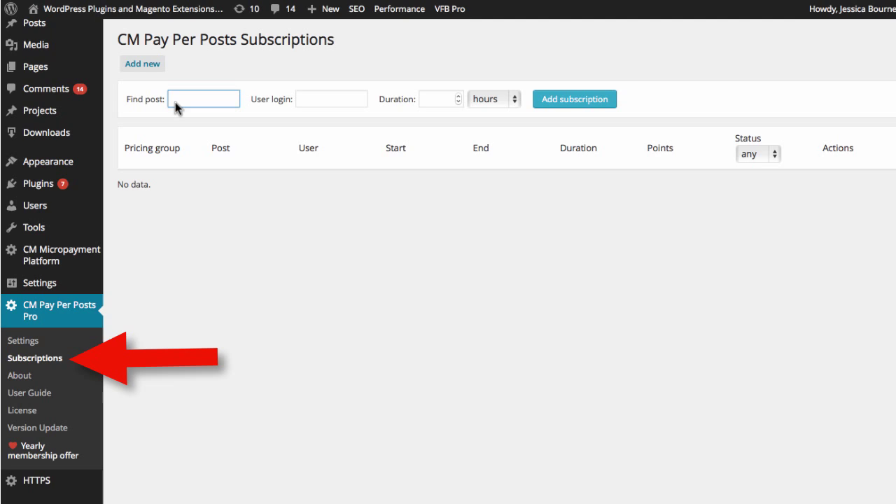
pyautogui.write('Pay')
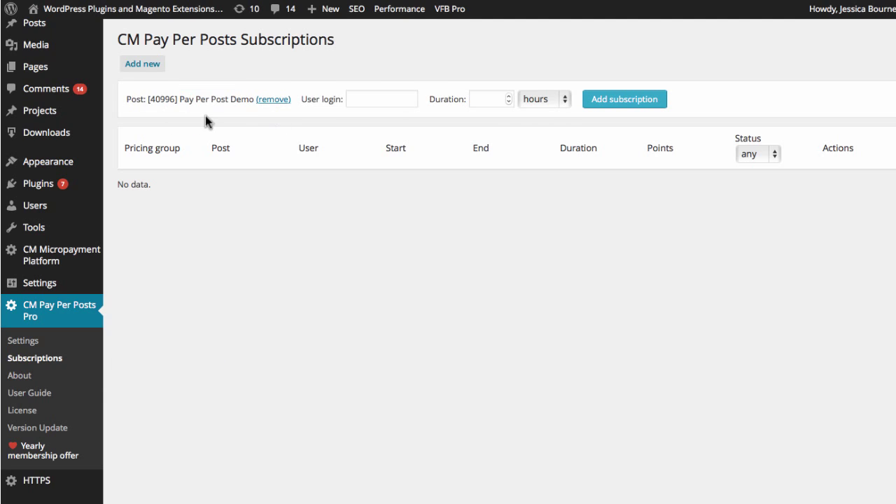
pyautogui.write('jessicalmbourn')
pyautogui.write('2')
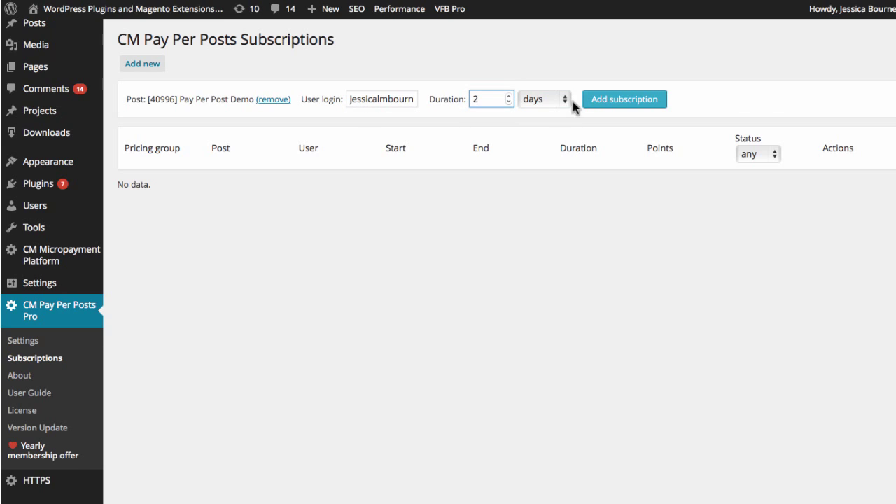
pyautogui.click(24, 341)
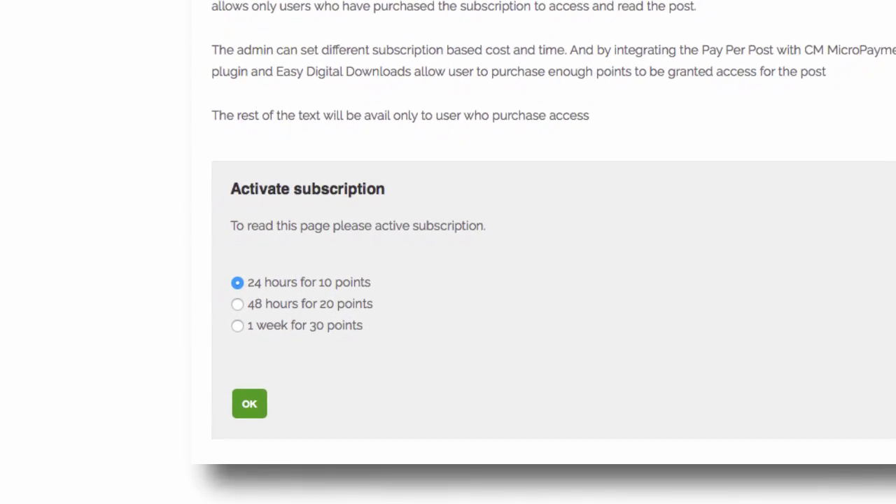
pyautogui.scroll(-3)
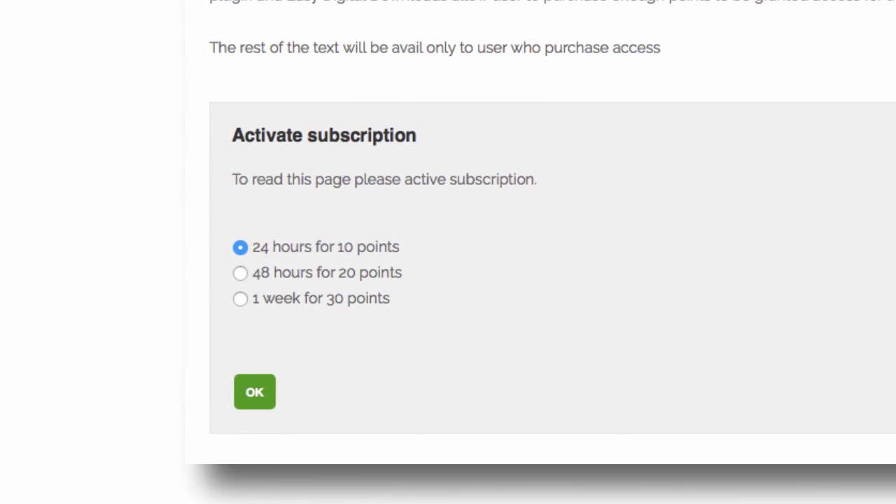